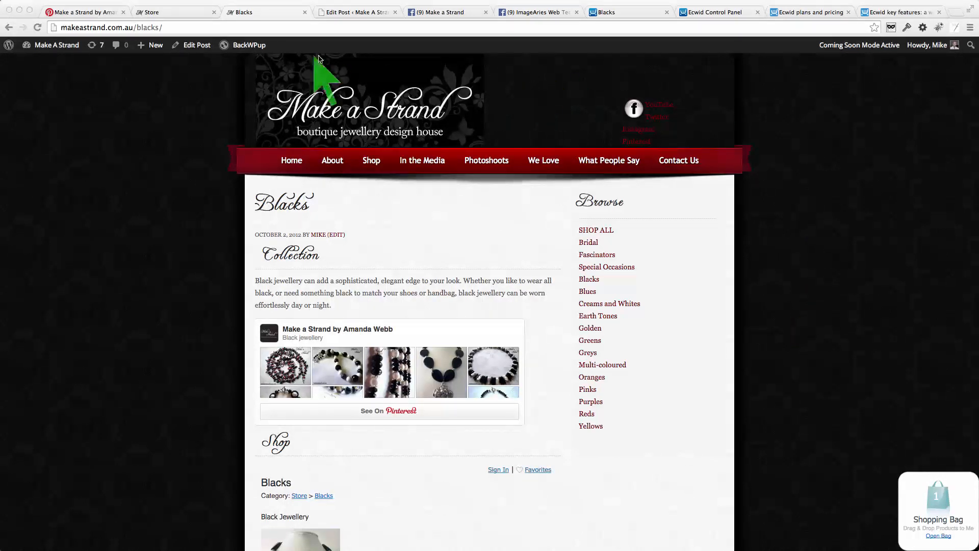
- Open the Blacks category page and scroll to its Ecwid product grid sorted by price
{"action": "left_click", "coordinate": [248, 44]}
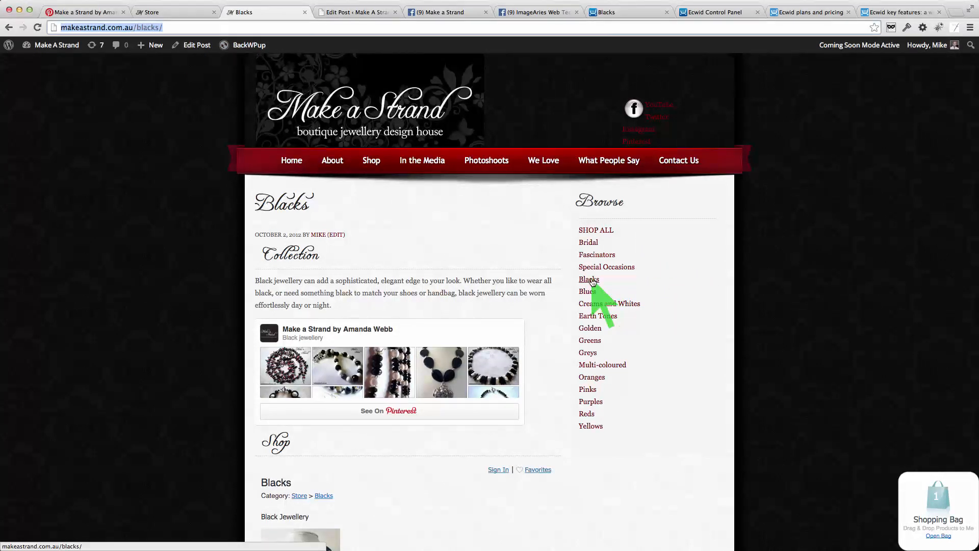
{"action": "left_click", "coordinate": [150, 45]}
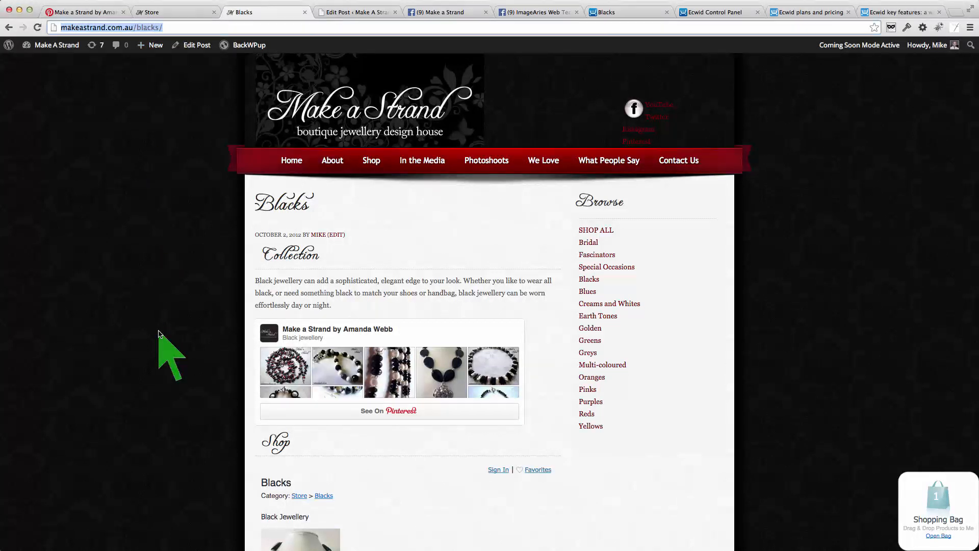
{"action": "mouse_move", "coordinate": [169, 415]}
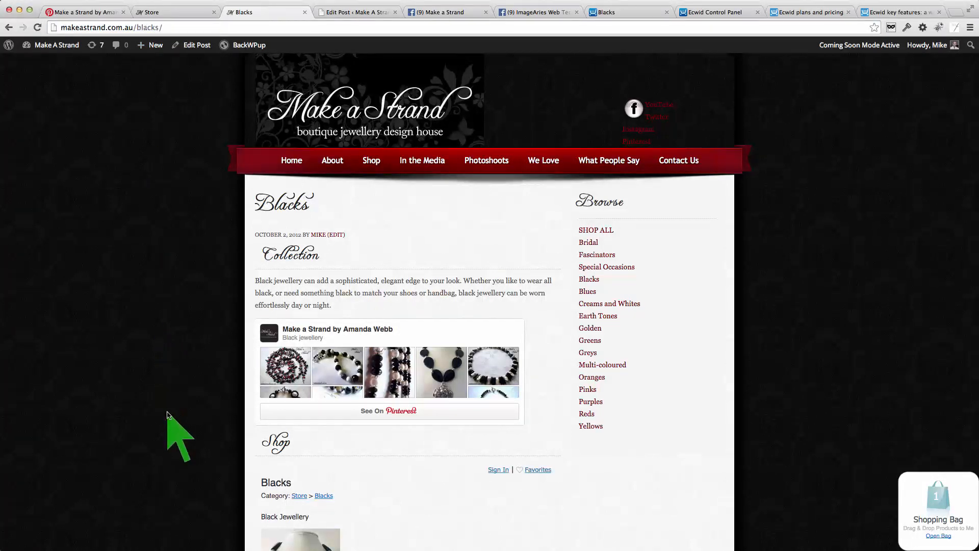
{"action": "scroll", "scroll_direction": "down", "scroll_amount": 3}
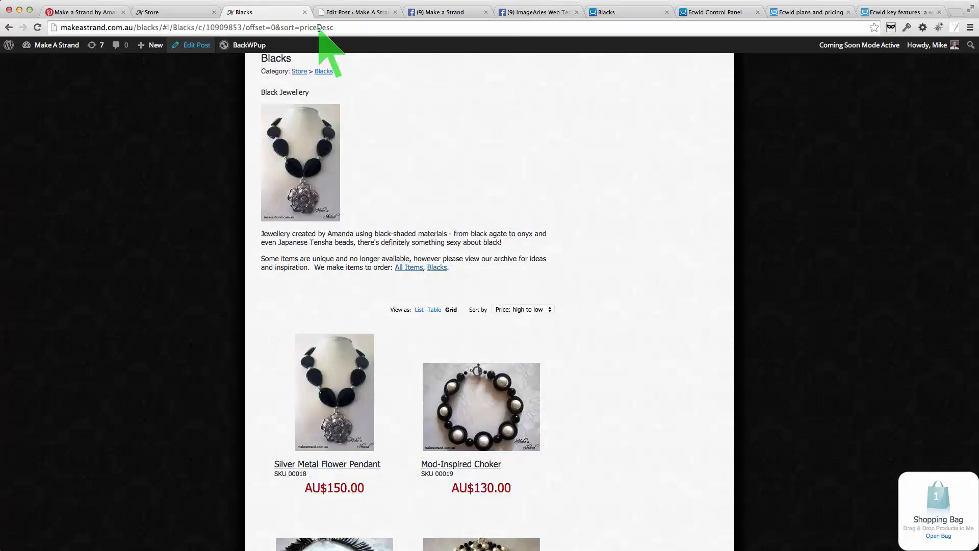
{"action": "mouse_move", "coordinate": [621, 128]}
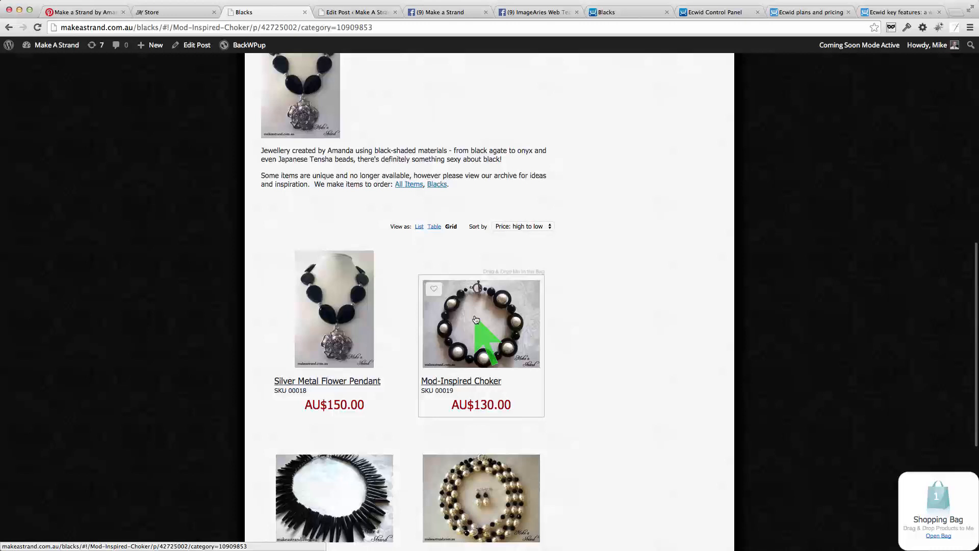
- Open the Mod-Inspired Choker product page, then switch to the Make a Strand Pinterest boards
{"action": "left_click", "coordinate": [481, 323]}
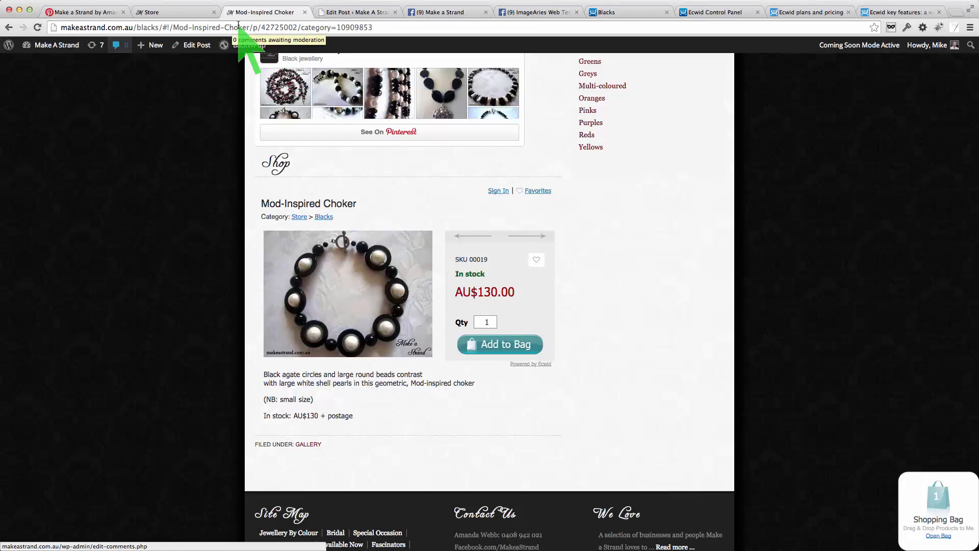
{"action": "scroll", "scroll_direction": "down", "scroll_amount": 3}
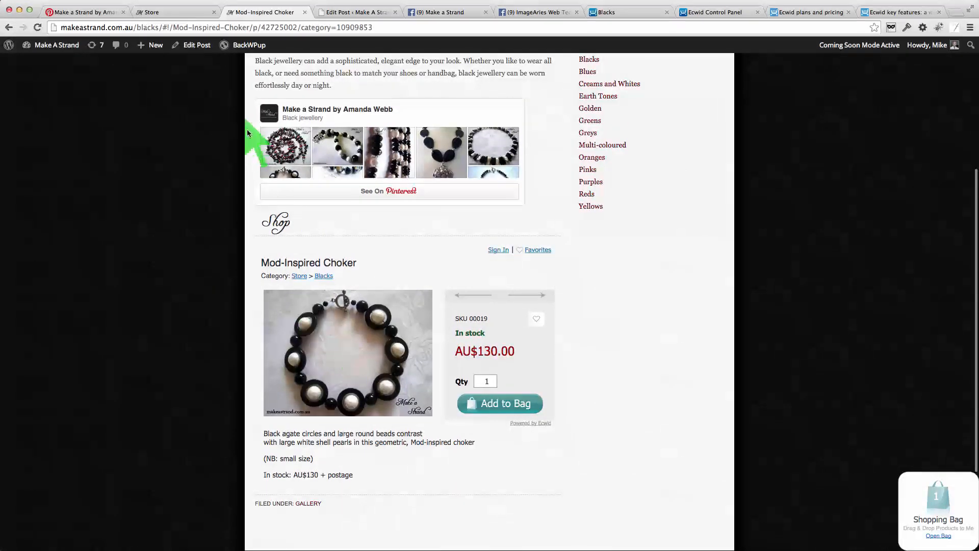
{"action": "scroll", "scroll_direction": "up", "scroll_amount": 3}
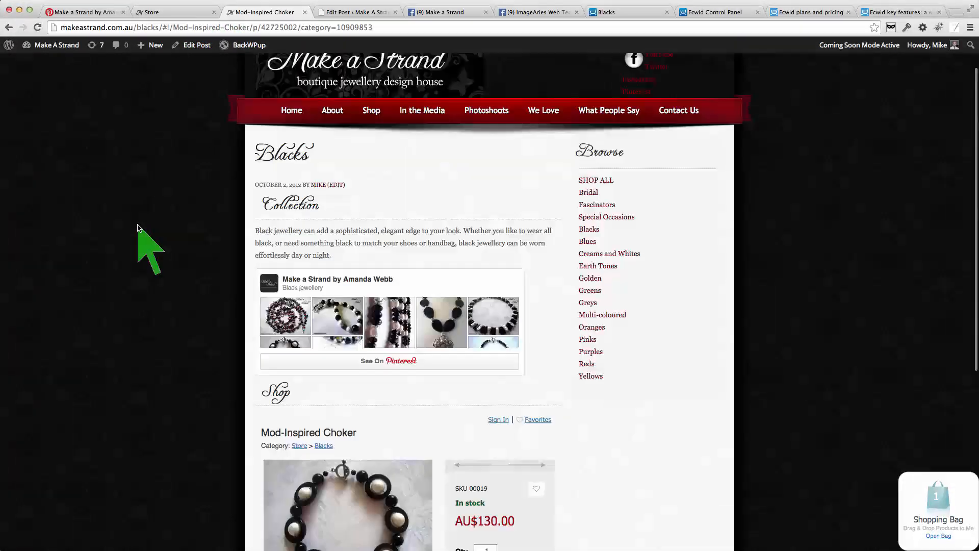
{"action": "scroll", "scroll_direction": "up", "scroll_amount": 3}
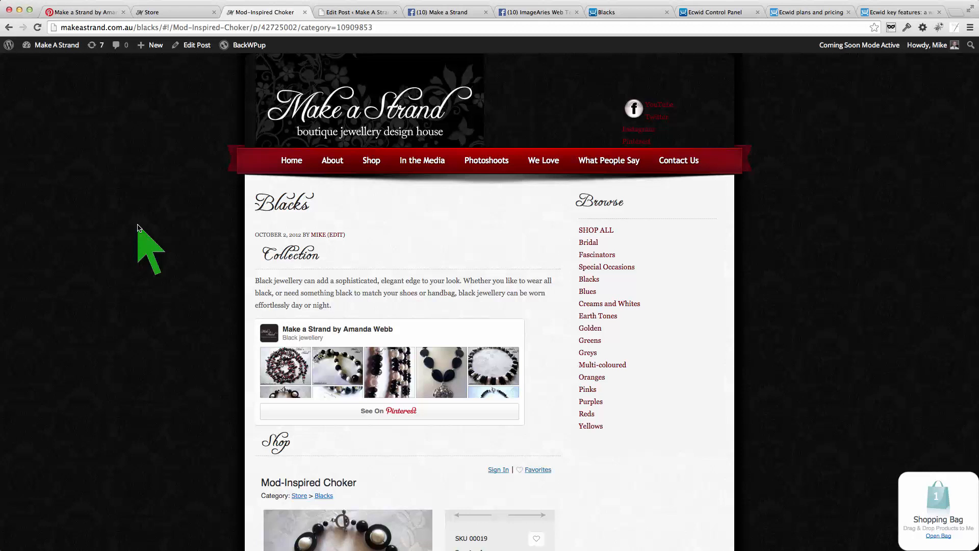
{"action": "mouse_move", "coordinate": [153, 359]}
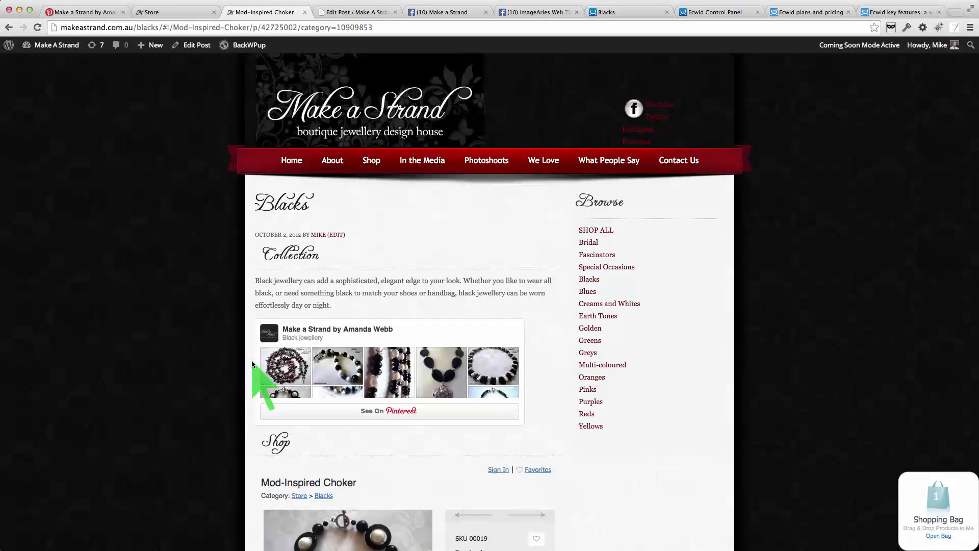
{"action": "mouse_move", "coordinate": [249, 45]}
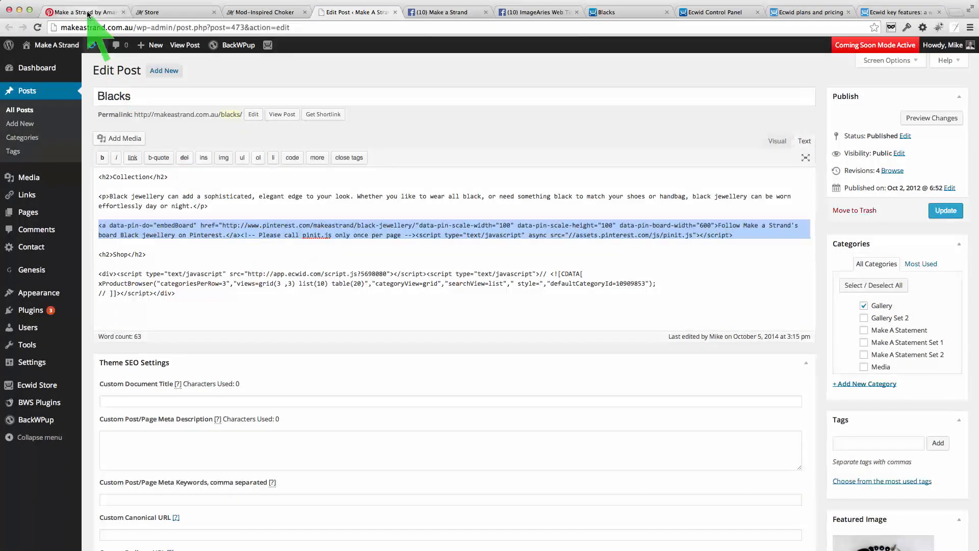
{"action": "left_click", "coordinate": [84, 11]}
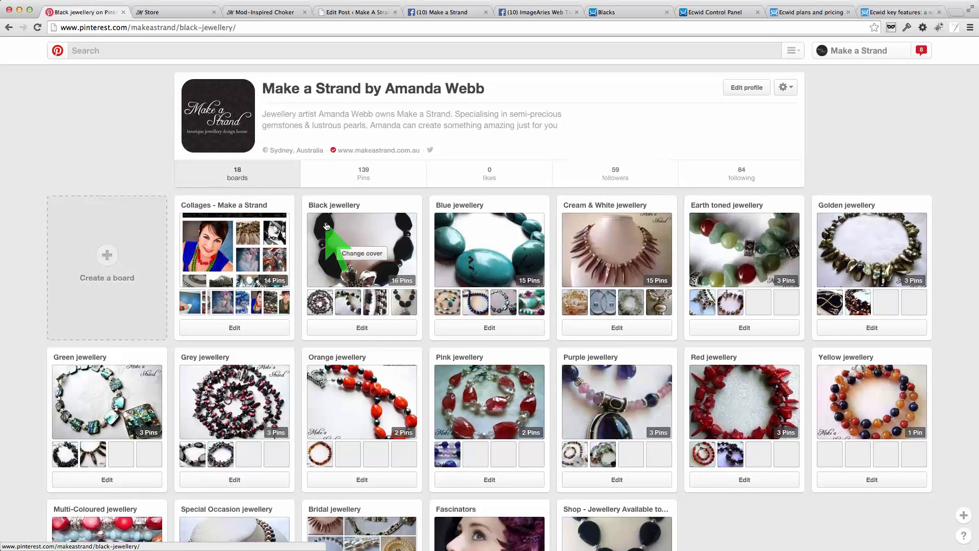
- Open the Black jewellery board and choose Make a widget from its options menu
{"action": "left_click", "coordinate": [361, 250]}
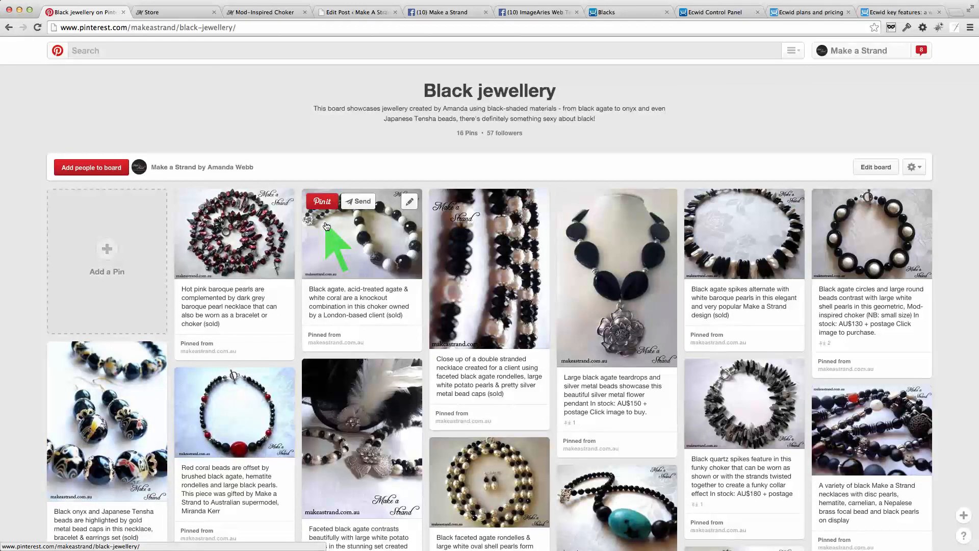
{"action": "mouse_move", "coordinate": [858, 243]}
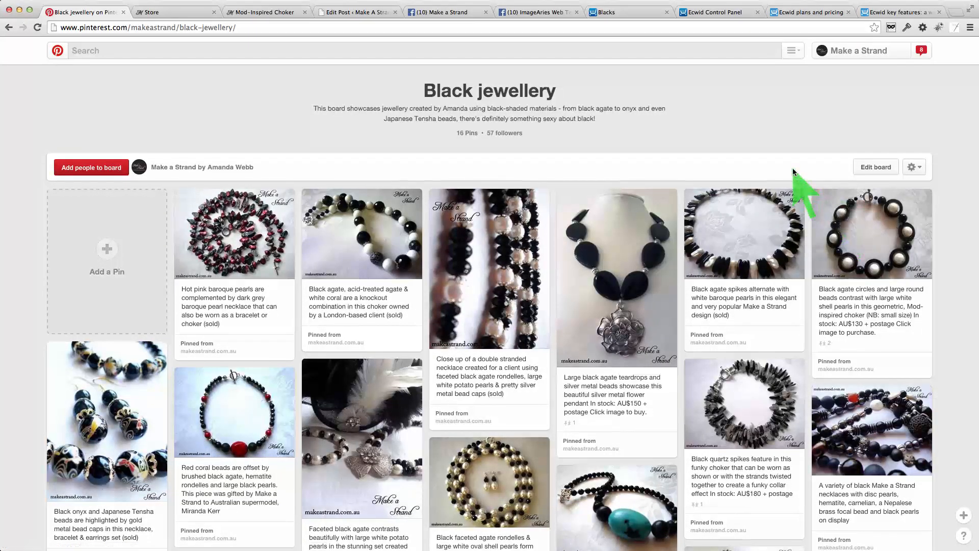
{"action": "mouse_move", "coordinate": [913, 167]}
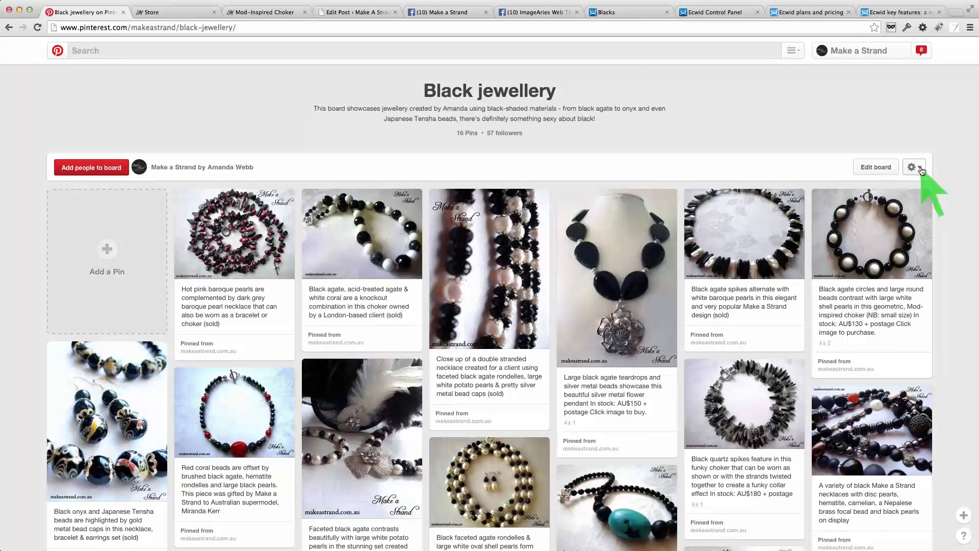
{"action": "left_click", "coordinate": [915, 167]}
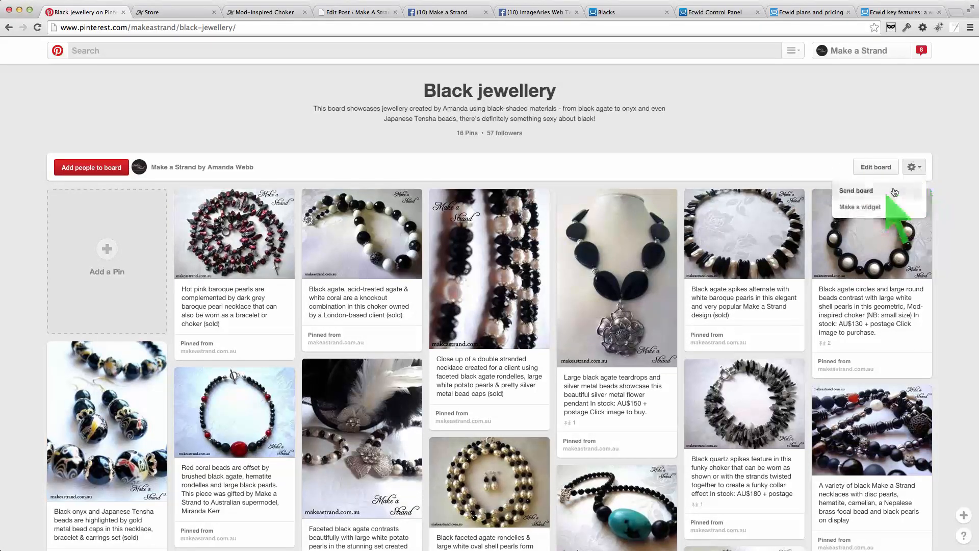
{"action": "left_click", "coordinate": [859, 206]}
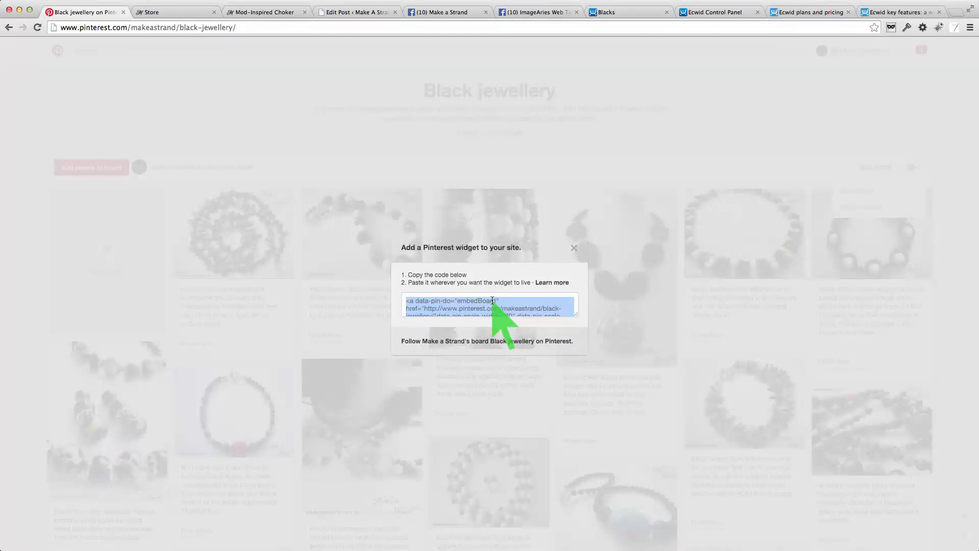
{"action": "mouse_move", "coordinate": [574, 244]}
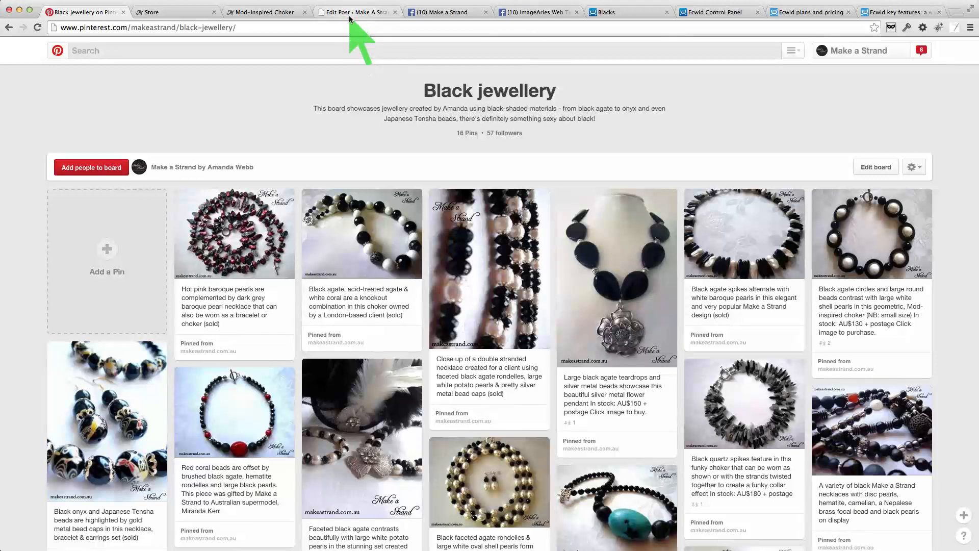
- Go from the Blacks post editor to the live Blacks page showing the board widget
{"action": "left_click", "coordinate": [356, 12]}
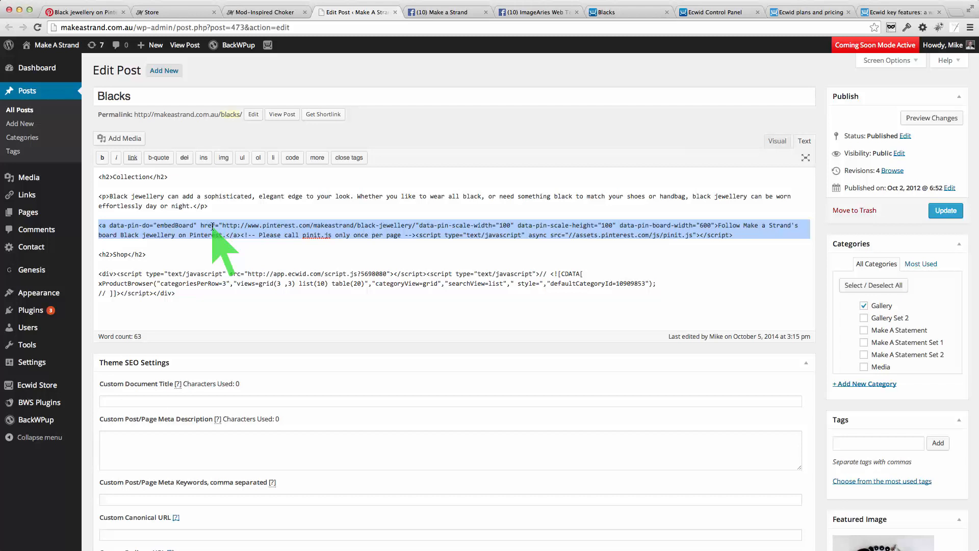
{"action": "mouse_move", "coordinate": [279, 19]}
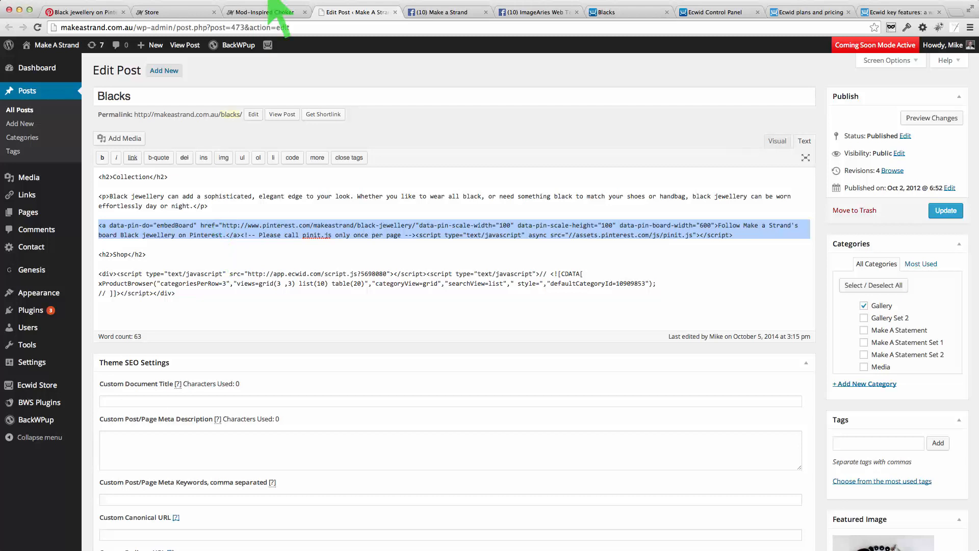
{"action": "left_click", "coordinate": [265, 12]}
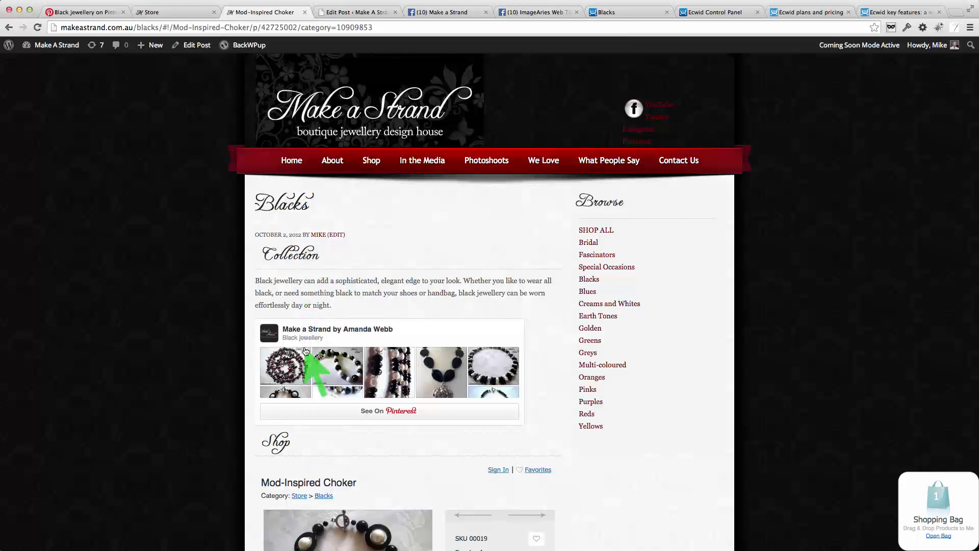
{"action": "mouse_move", "coordinate": [138, 244]}
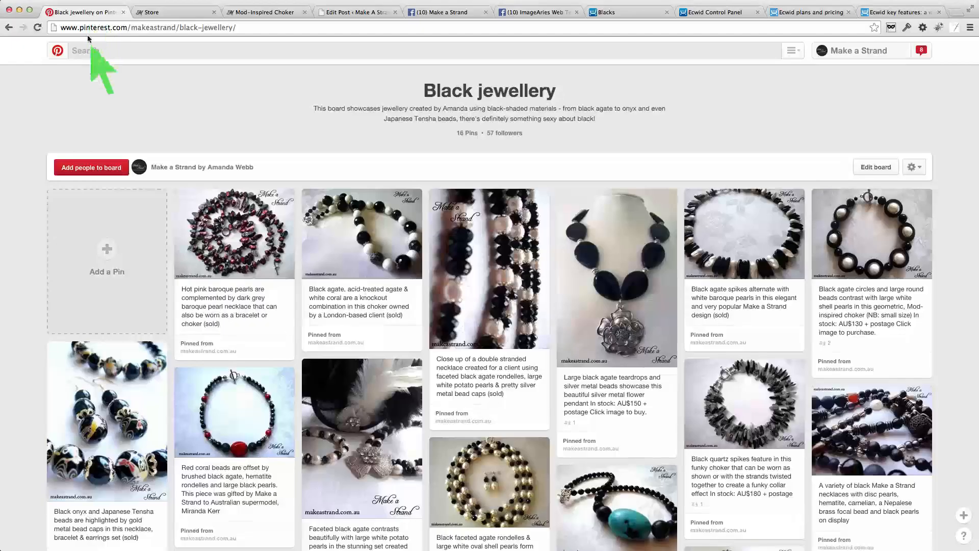
{"action": "mouse_move", "coordinate": [857, 244]}
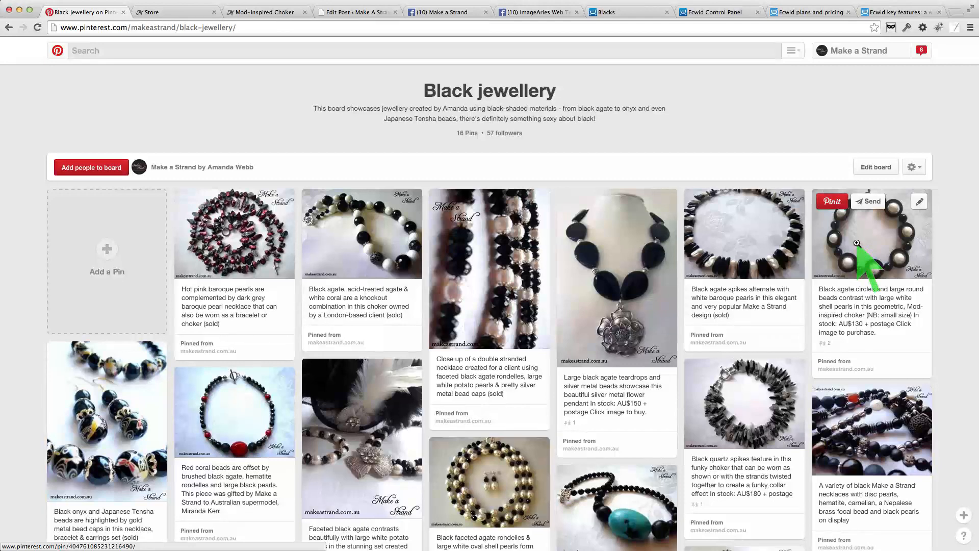
- Open the black agate choker pin, compare its link, and follow it to the product page
{"action": "left_click", "coordinate": [870, 233]}
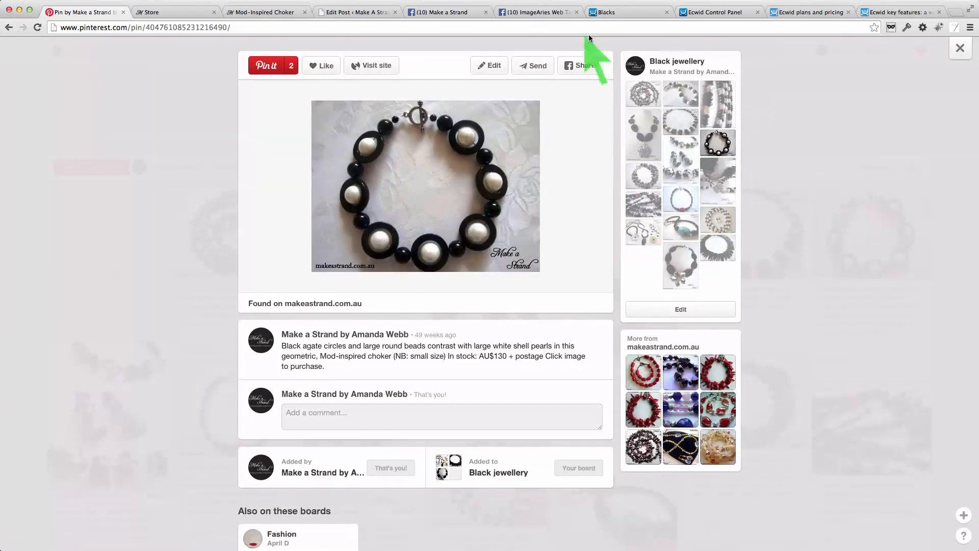
{"action": "left_click", "coordinate": [265, 11]}
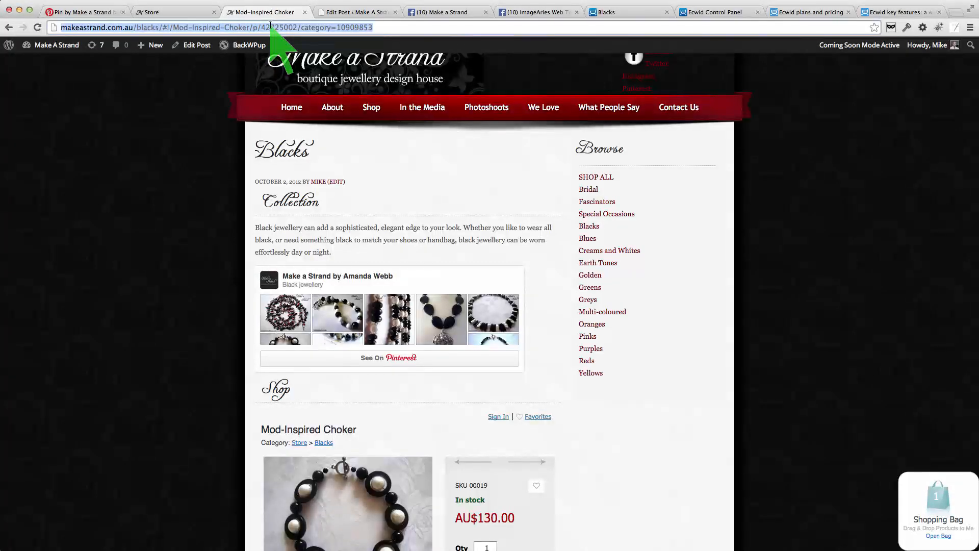
{"action": "left_click", "coordinate": [84, 12]}
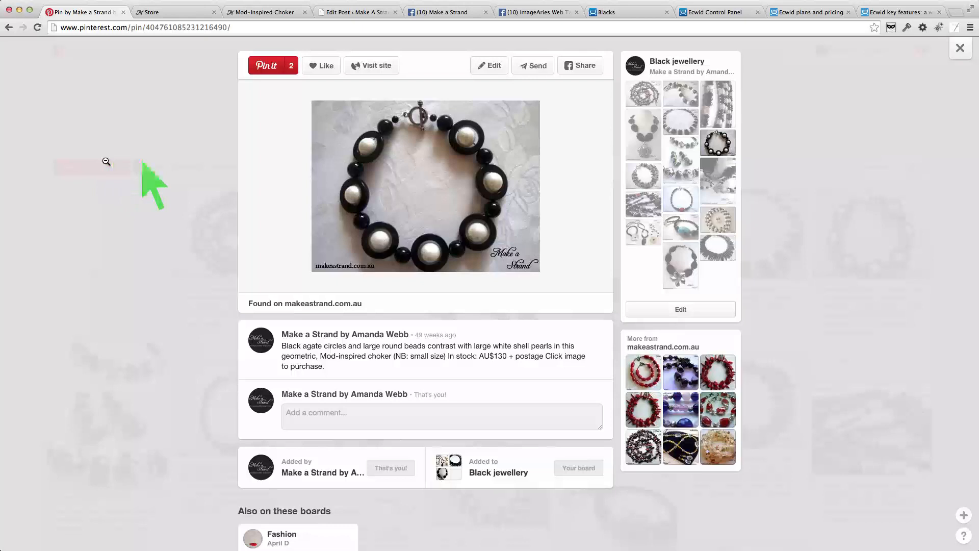
{"action": "left_click", "coordinate": [489, 64]}
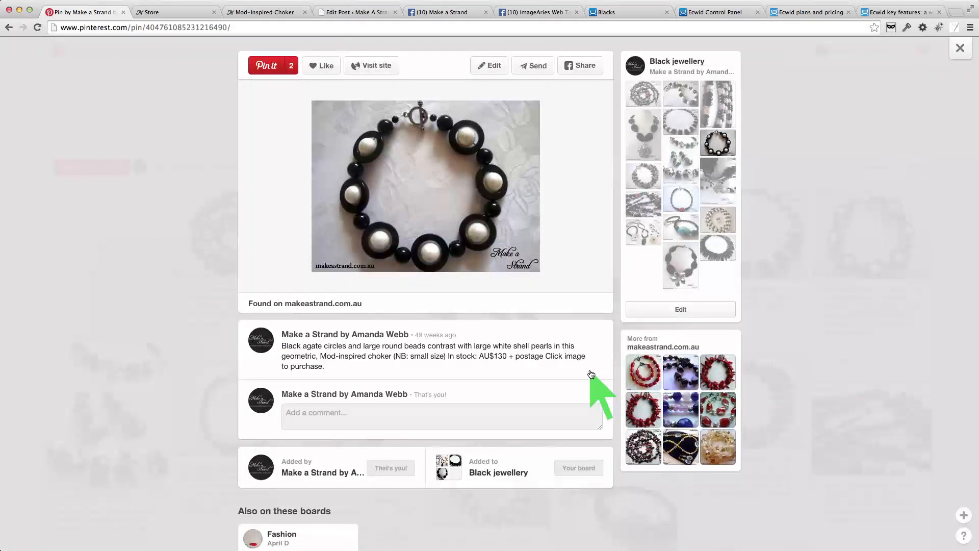
{"action": "mouse_move", "coordinate": [454, 188]}
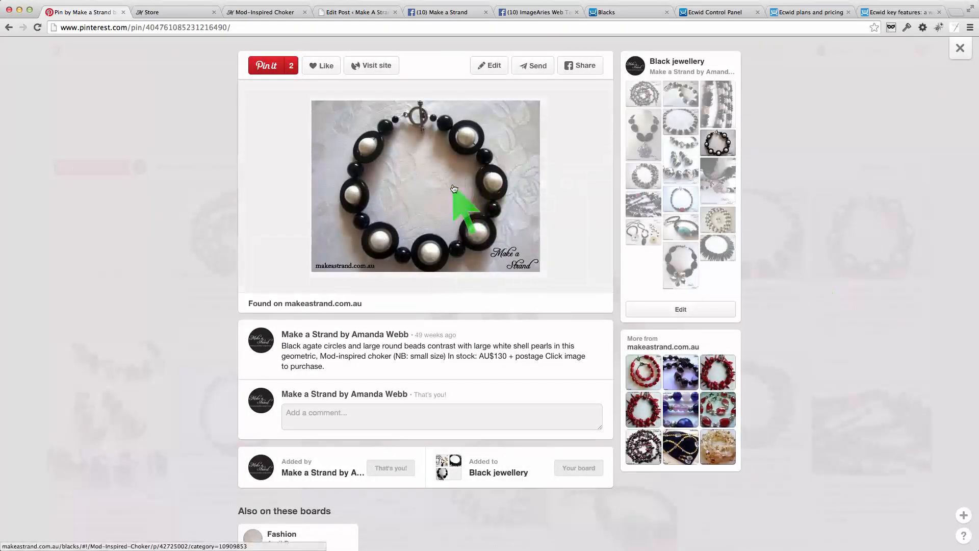
{"action": "mouse_move", "coordinate": [434, 189]}
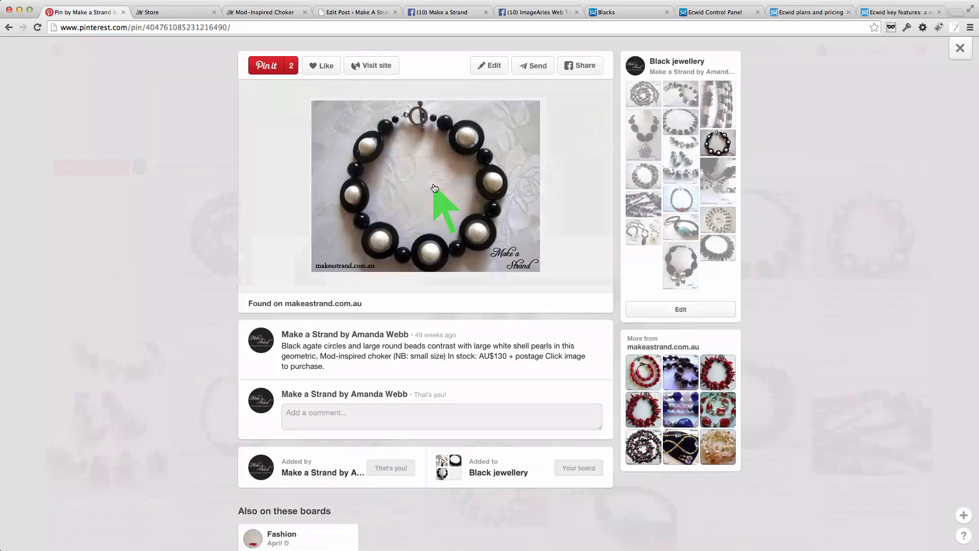
{"action": "left_click", "coordinate": [425, 186]}
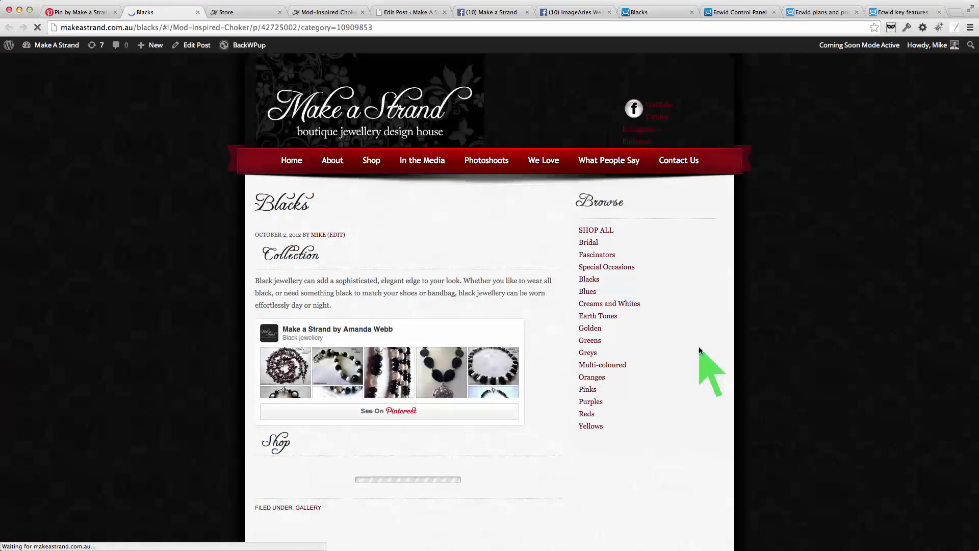
- Scroll to the AU$130.00 Mod-Inspired Choker and add it to the bag
{"action": "scroll", "scroll_direction": "down", "scroll_amount": 3}
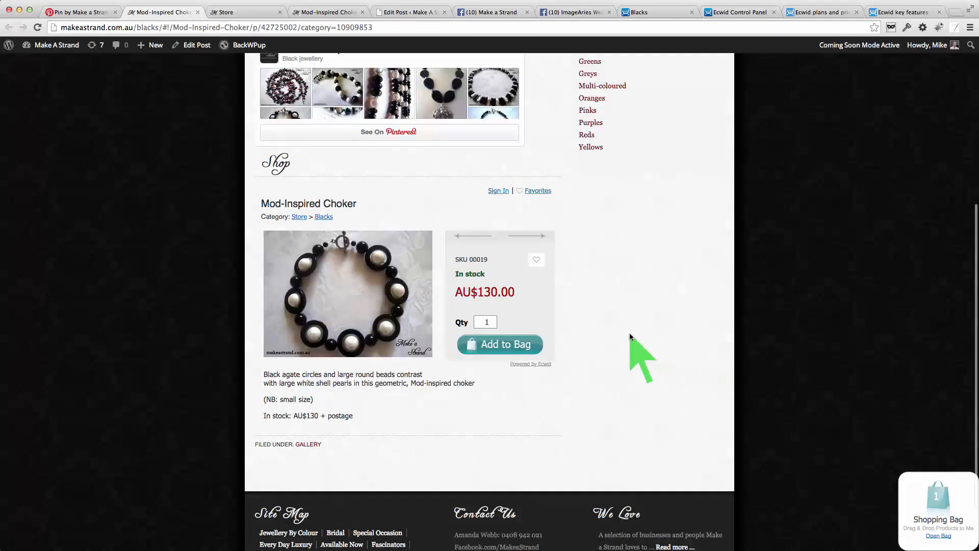
{"action": "left_click", "coordinate": [498, 344]}
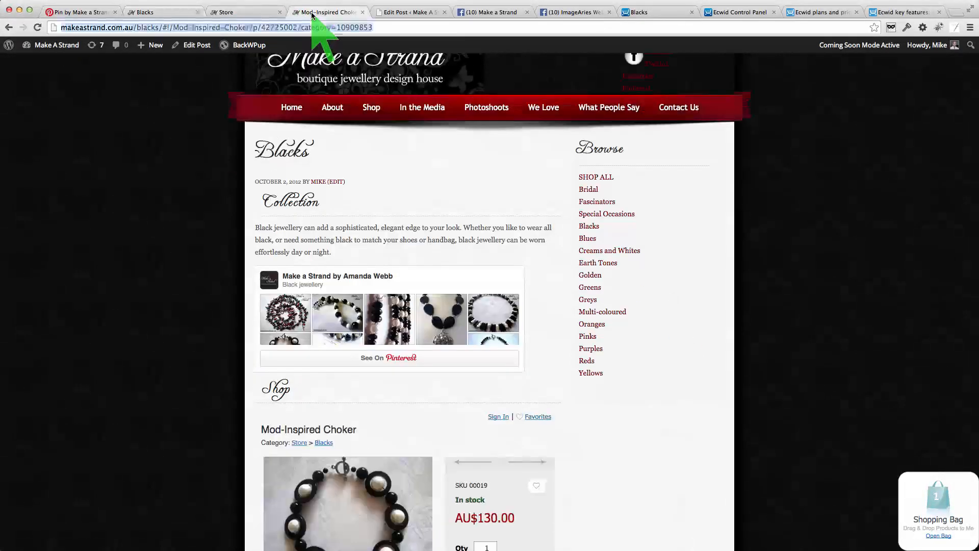
- Review the bag's Spiky Red Coral Necklace and Mod-Inspired Choker, then return to the choker page
{"action": "left_click", "coordinate": [80, 12]}
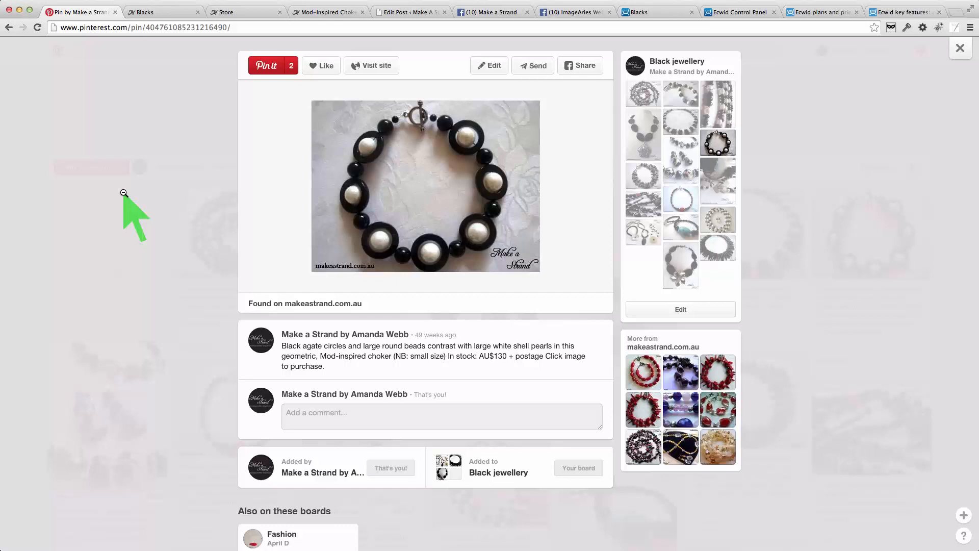
{"action": "mouse_move", "coordinate": [153, 205]}
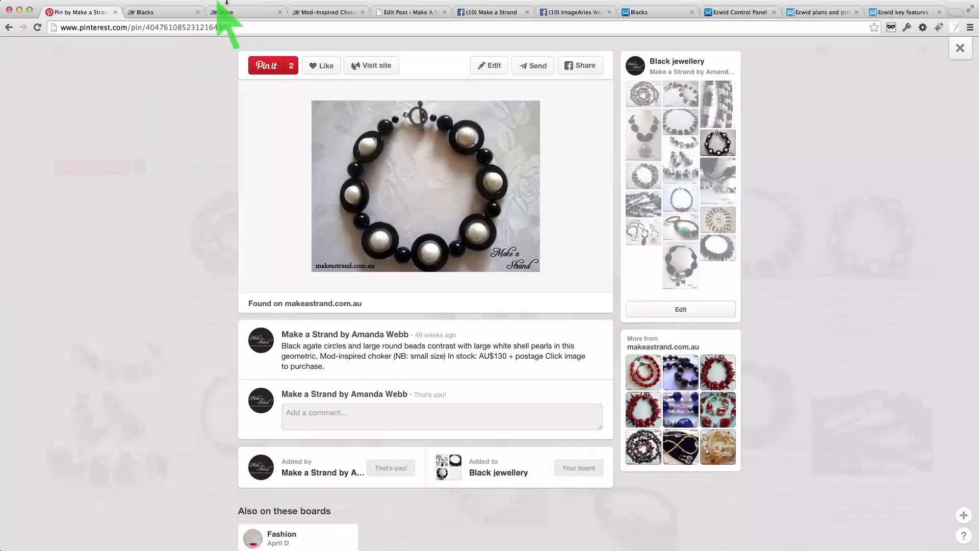
{"action": "left_click", "coordinate": [241, 12]}
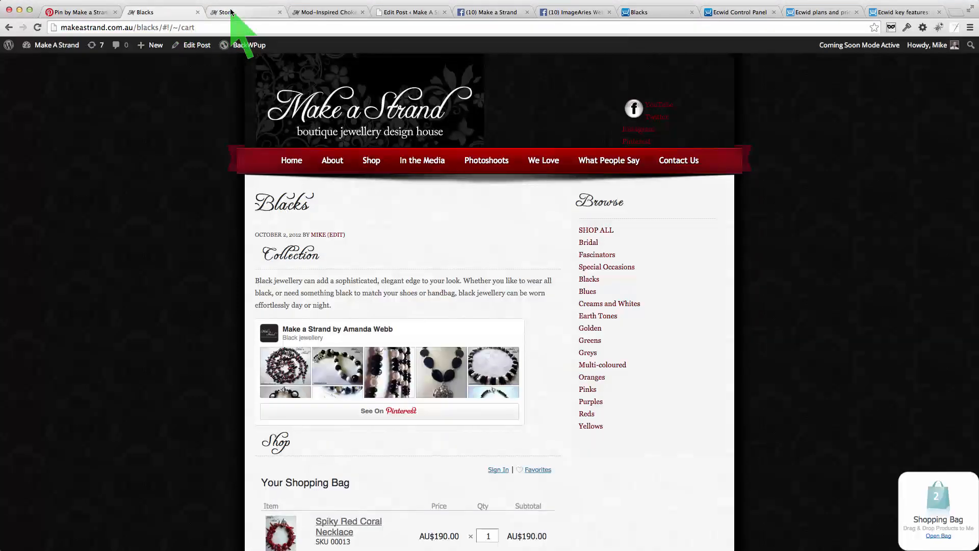
{"action": "scroll", "scroll_direction": "down", "scroll_amount": 3}
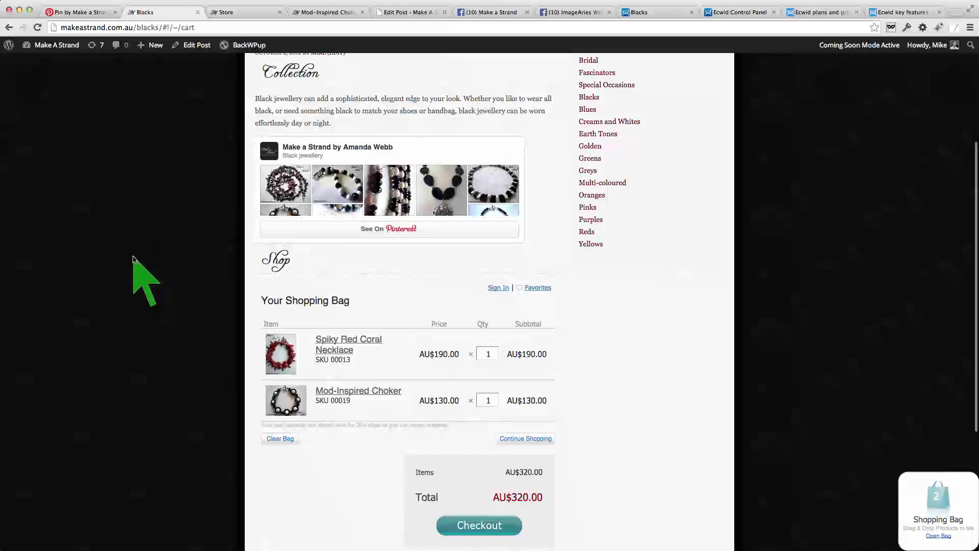
{"action": "left_click", "coordinate": [358, 390]}
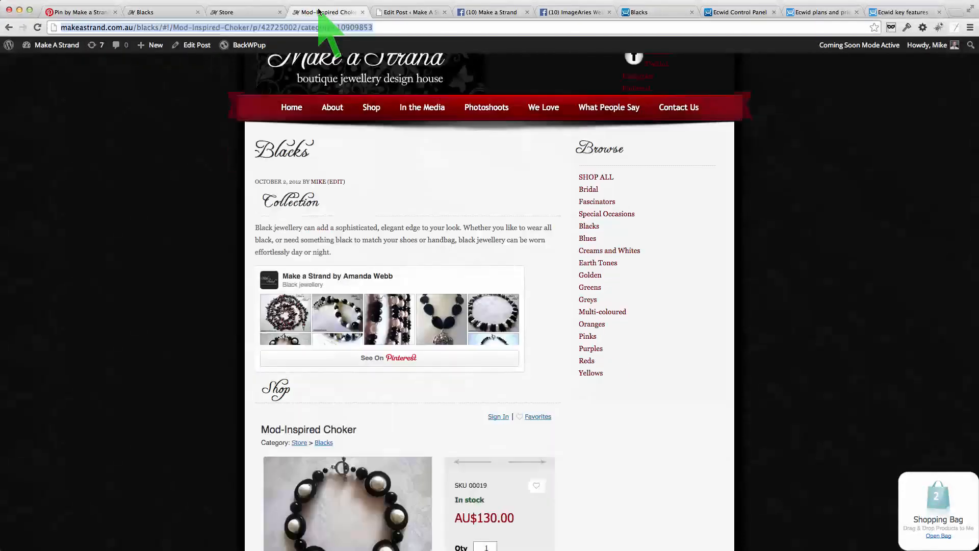